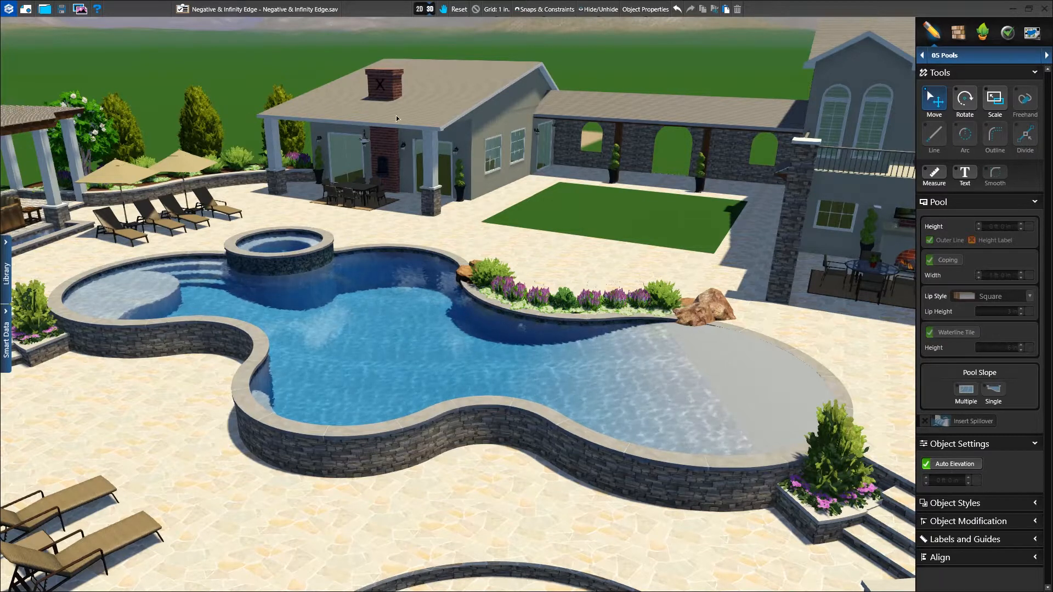
# Step: Insert a spillover stretched along the pool's curved front wall and preview it in 3D
pyautogui.click(418, 8)
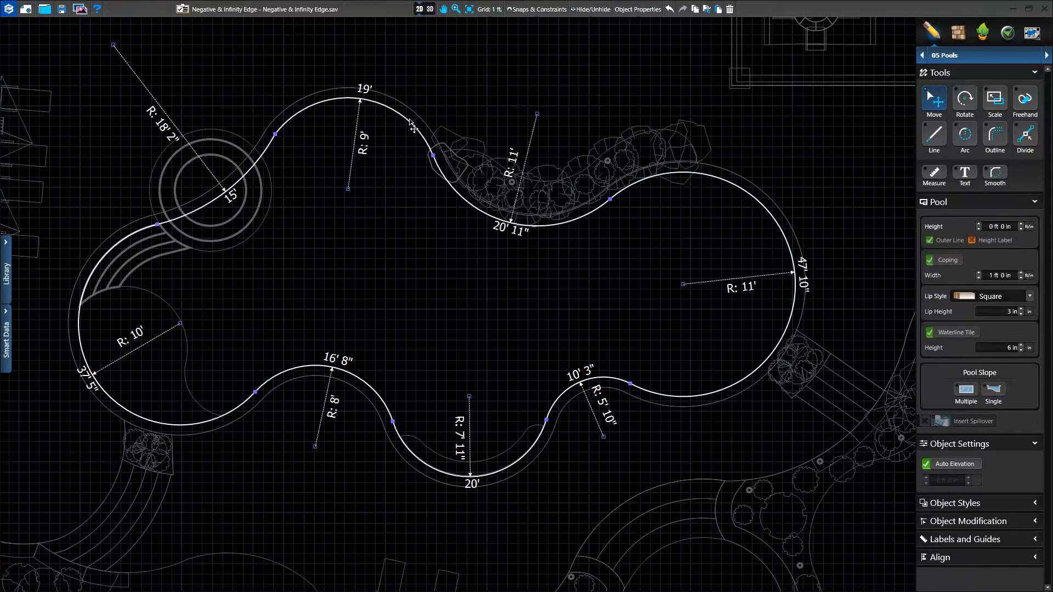
pyautogui.moveTo(967, 421)
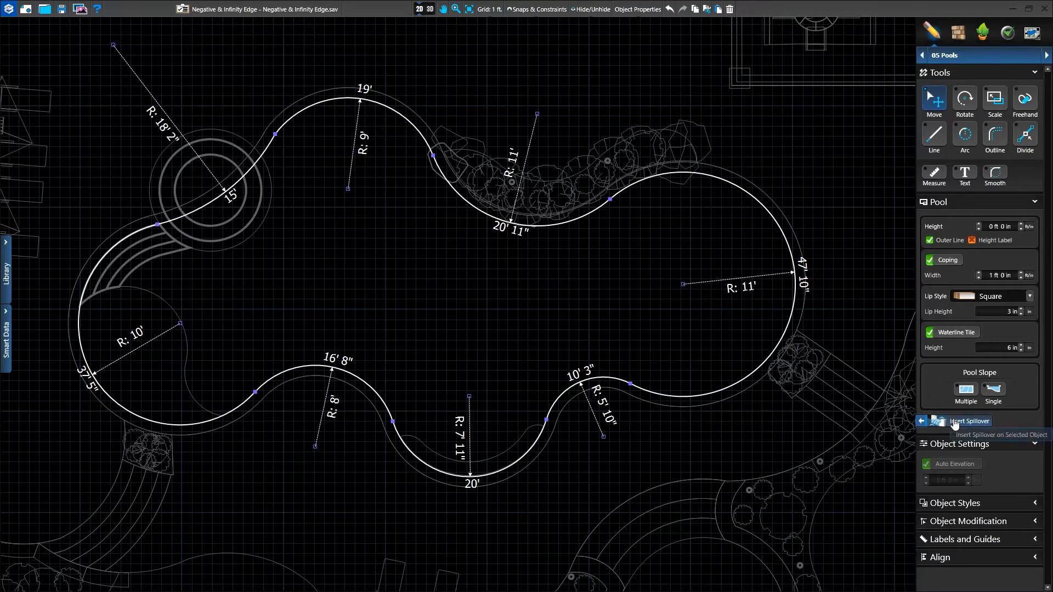
pyautogui.click(967, 421)
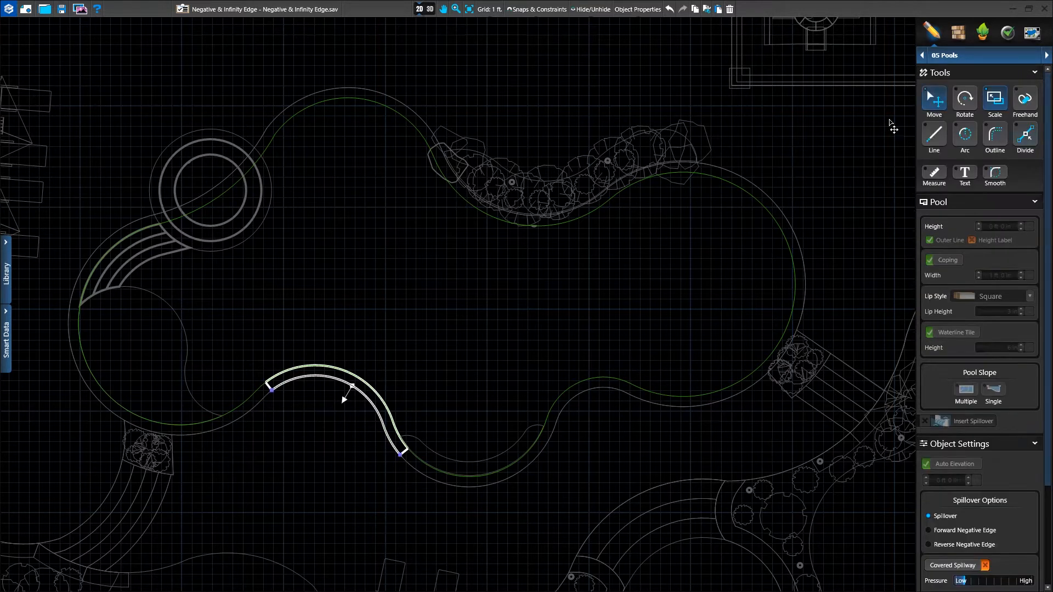
pyautogui.moveTo(272, 388); pyautogui.dragTo(188, 430)
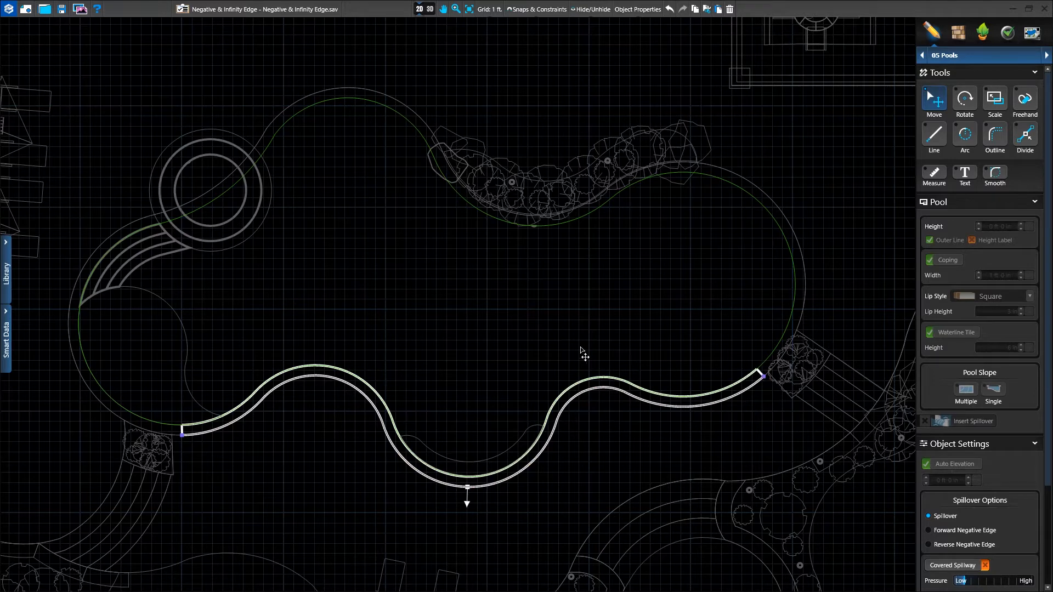
pyautogui.click(428, 9)
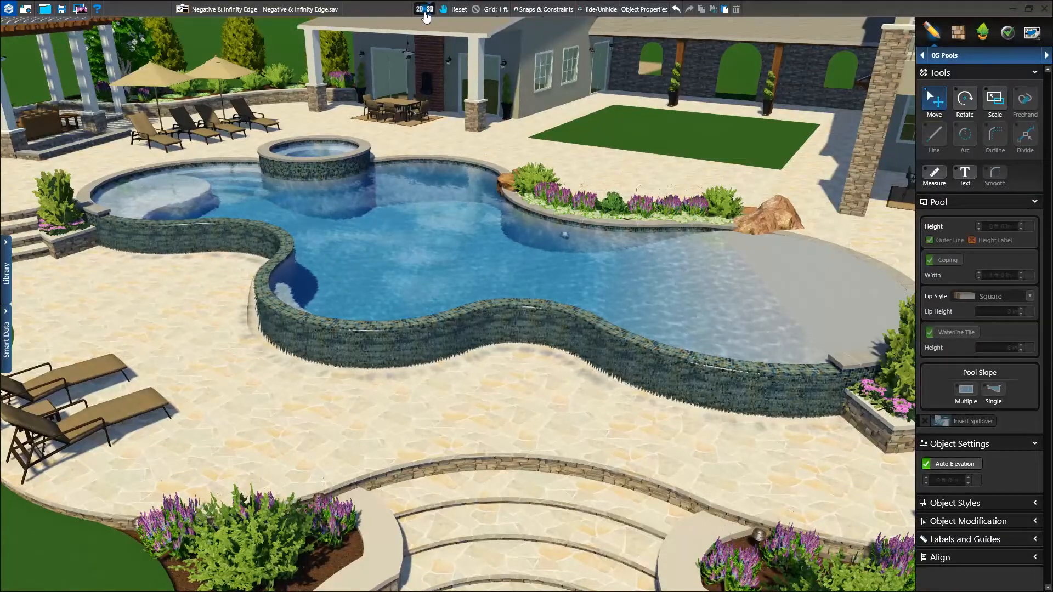
# Step: Set the front spillover to Forward Negative Edge and preview the cascading water in 3D
pyautogui.click(418, 9)
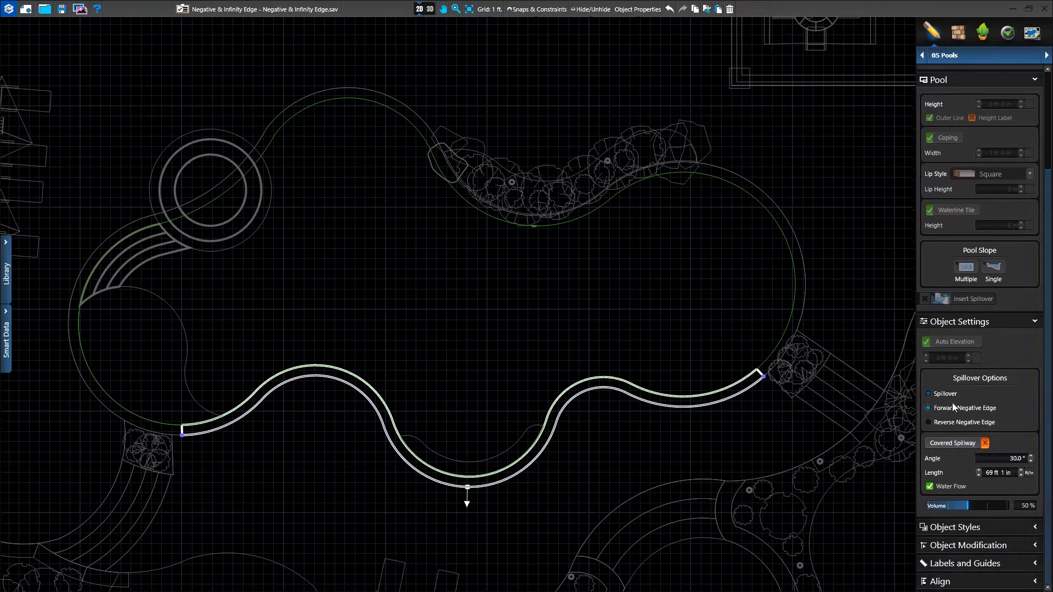
pyautogui.click(928, 407)
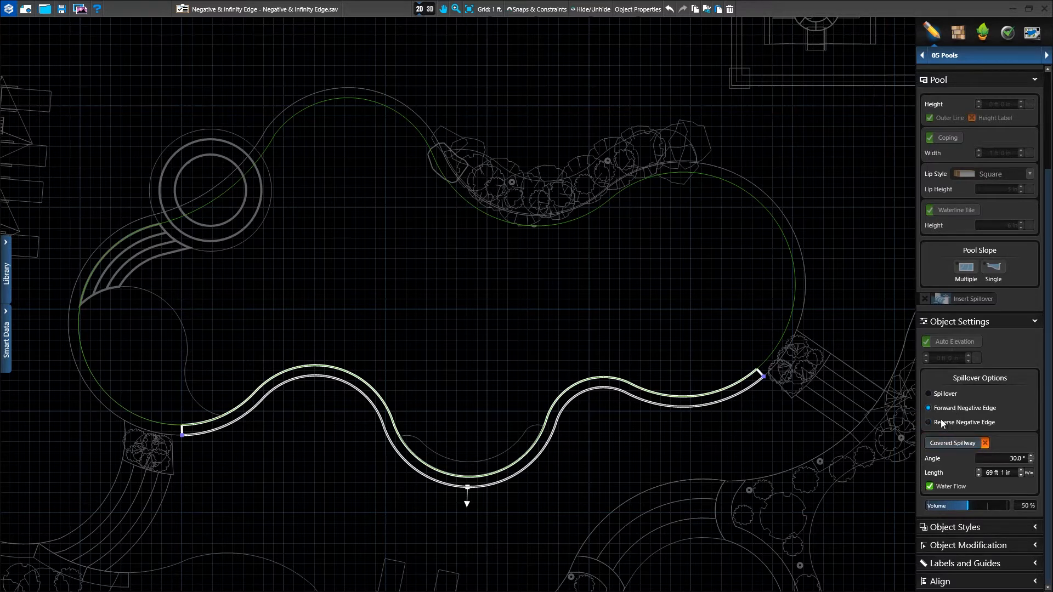
pyautogui.moveTo(425, 9)
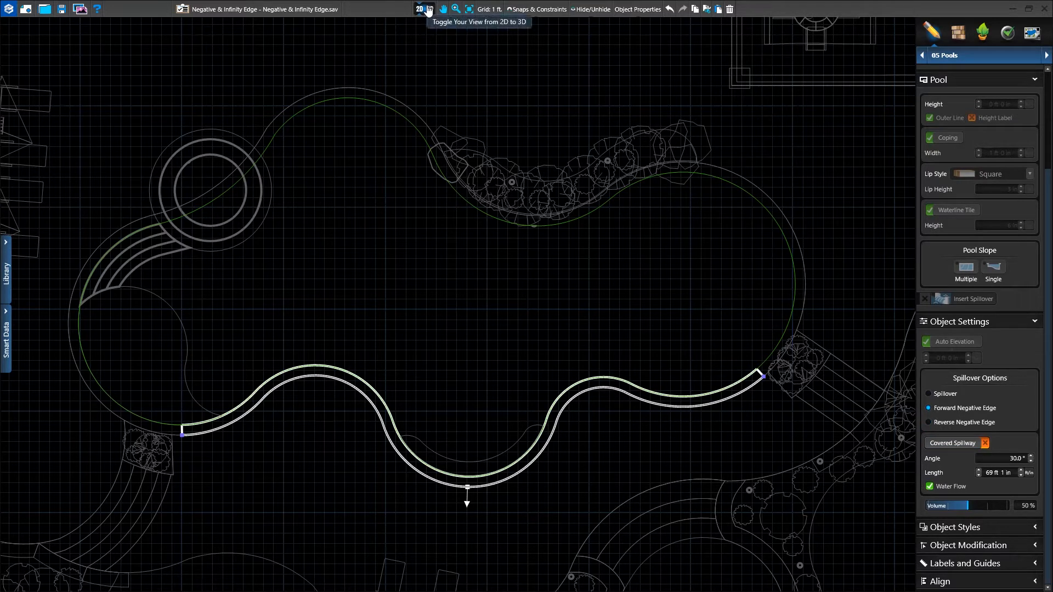
pyautogui.click(423, 9)
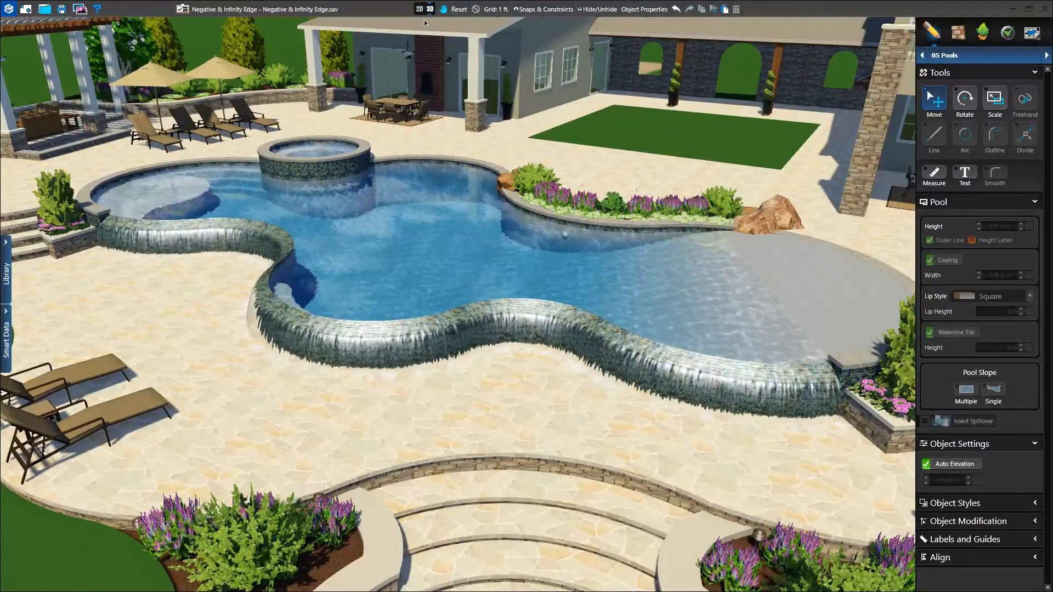
pyautogui.moveTo(424, 9)
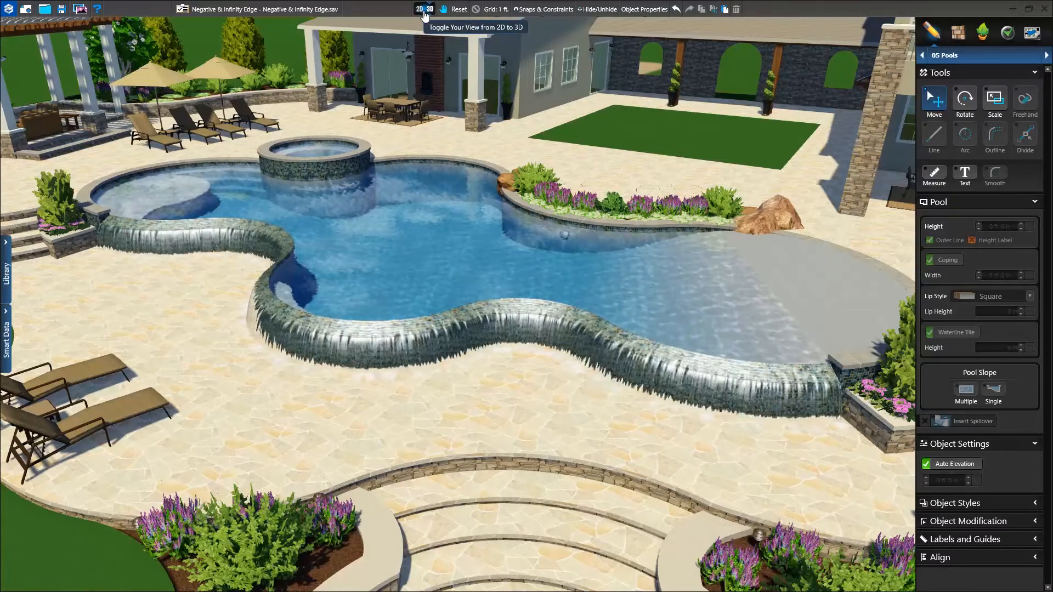
# Step: Set the front catch basin's height to -4 ft 0 in and view the falling water in 3D
pyautogui.click(417, 8)
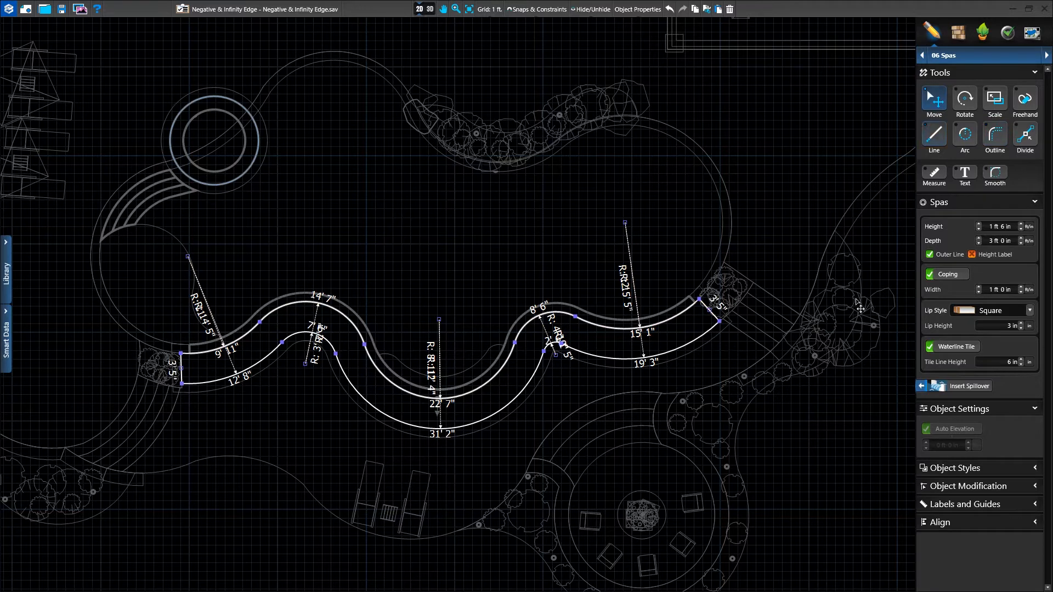
pyautogui.click(1017, 224)
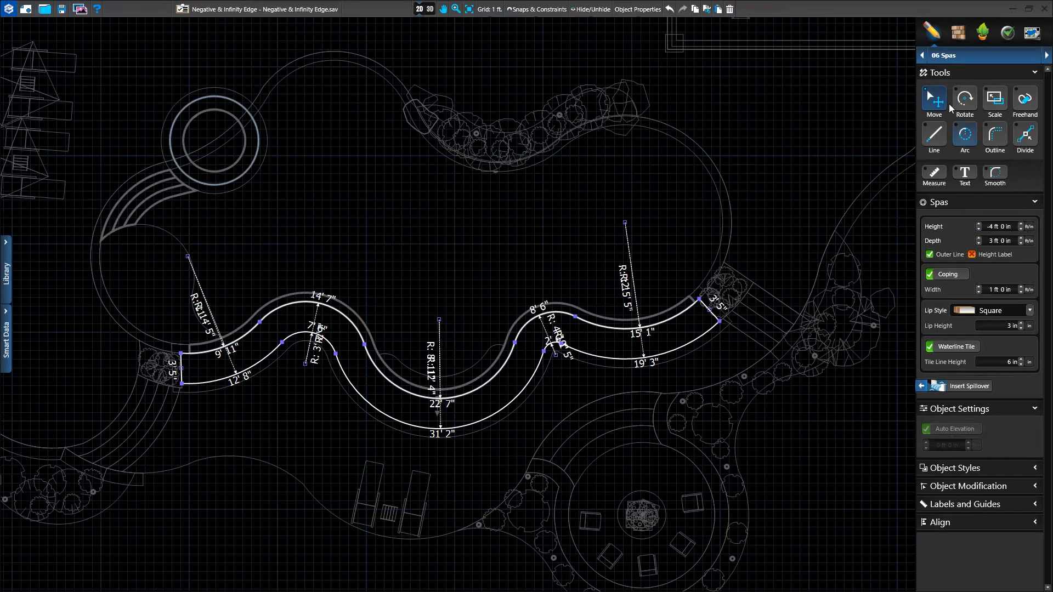
pyautogui.click(428, 9)
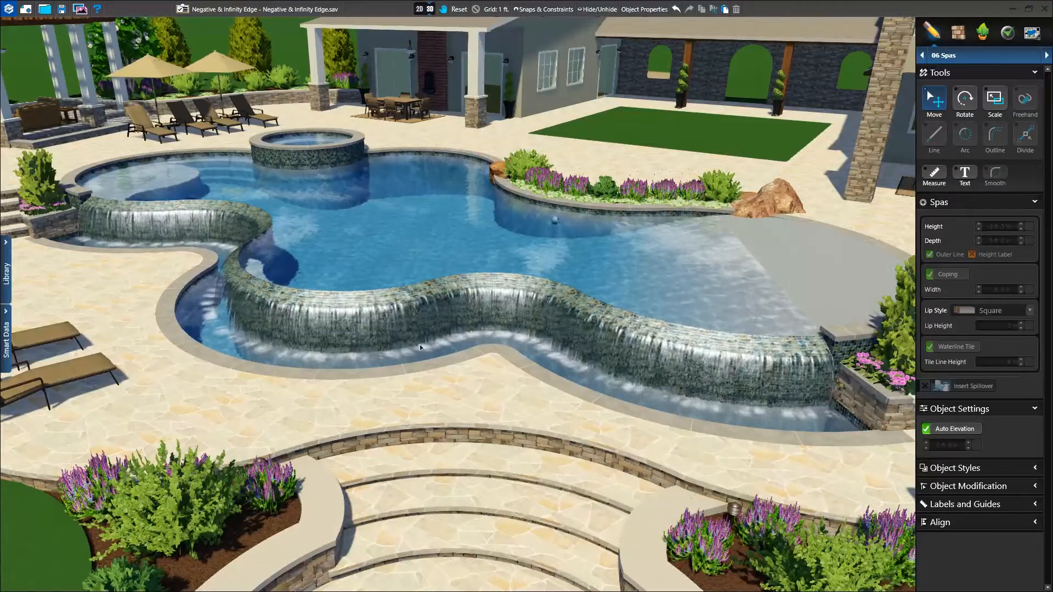
pyautogui.moveTo(428, 9)
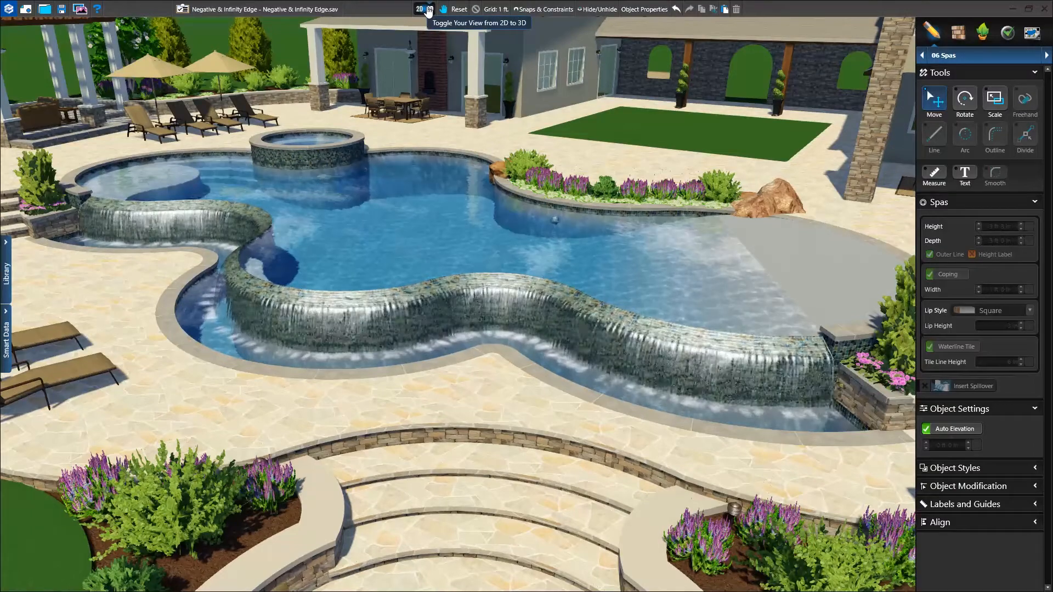
# Step: Stretch a spillover around the spa's full circular rim and view it in 3D
pyautogui.click(421, 9)
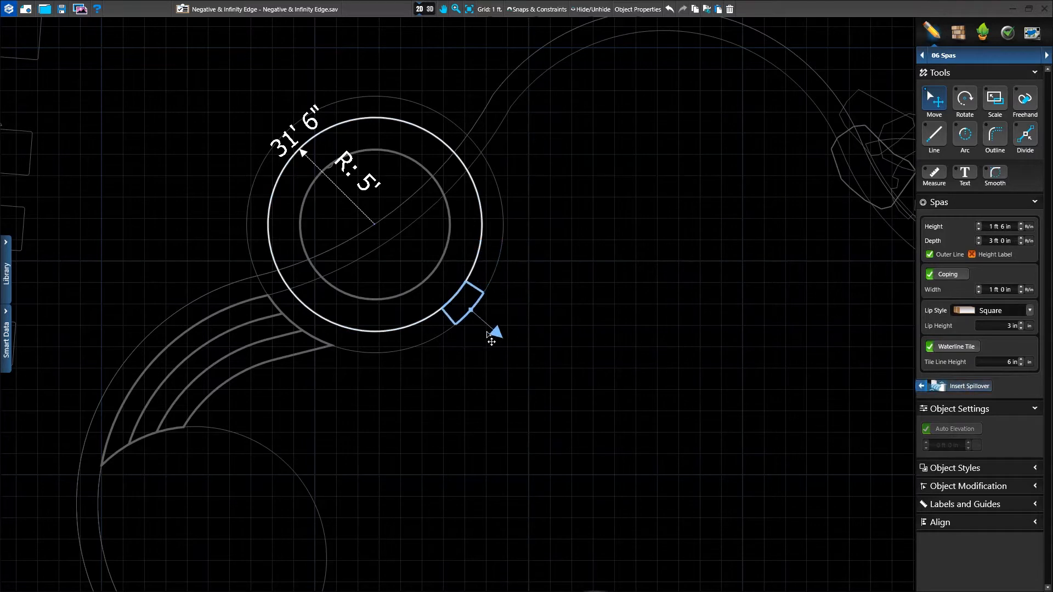
pyautogui.click(967, 386)
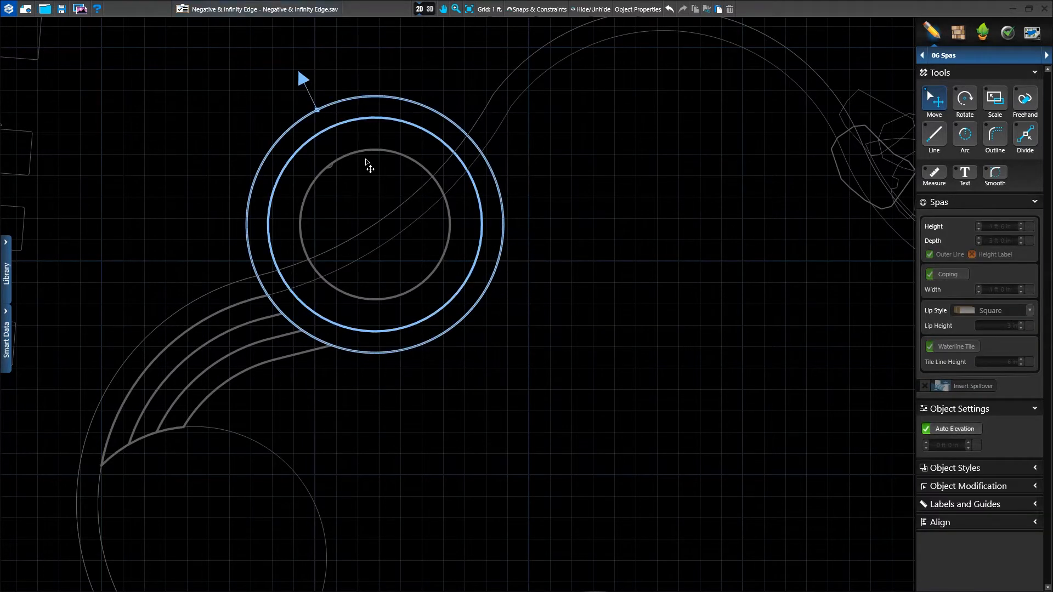
pyautogui.click(430, 9)
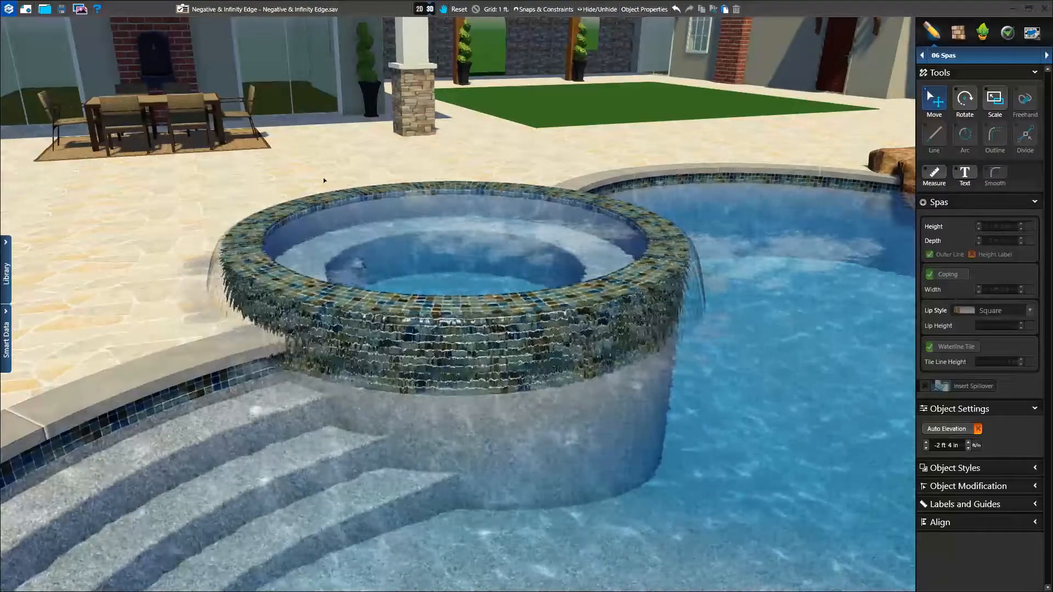
pyautogui.moveTo(423, 8)
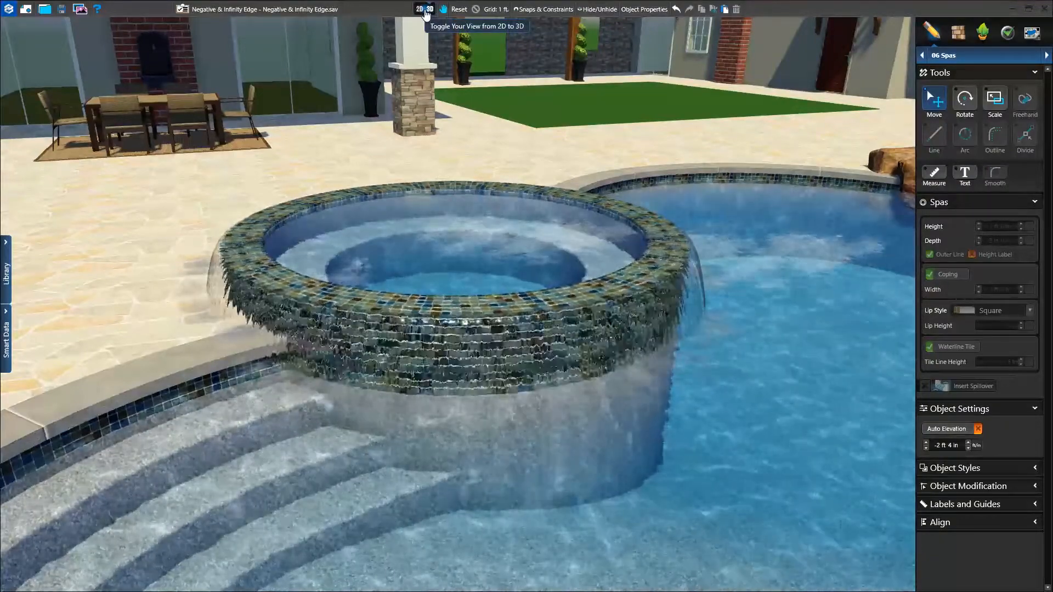
# Step: Set the spa basin ring's height to 0 ft 0 in and check the result in 3D
pyautogui.click(418, 9)
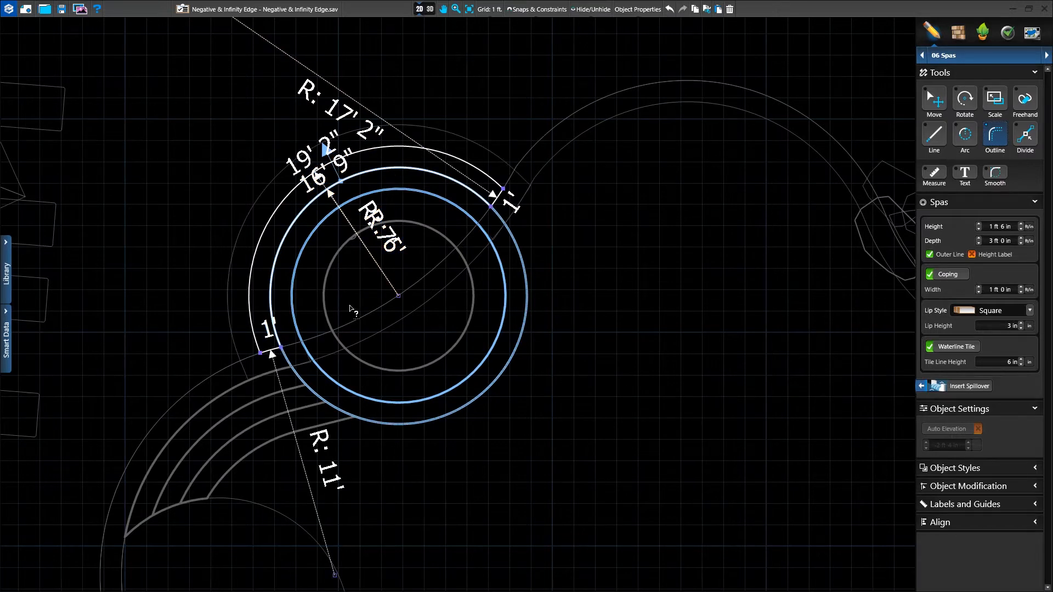
pyautogui.click(980, 230)
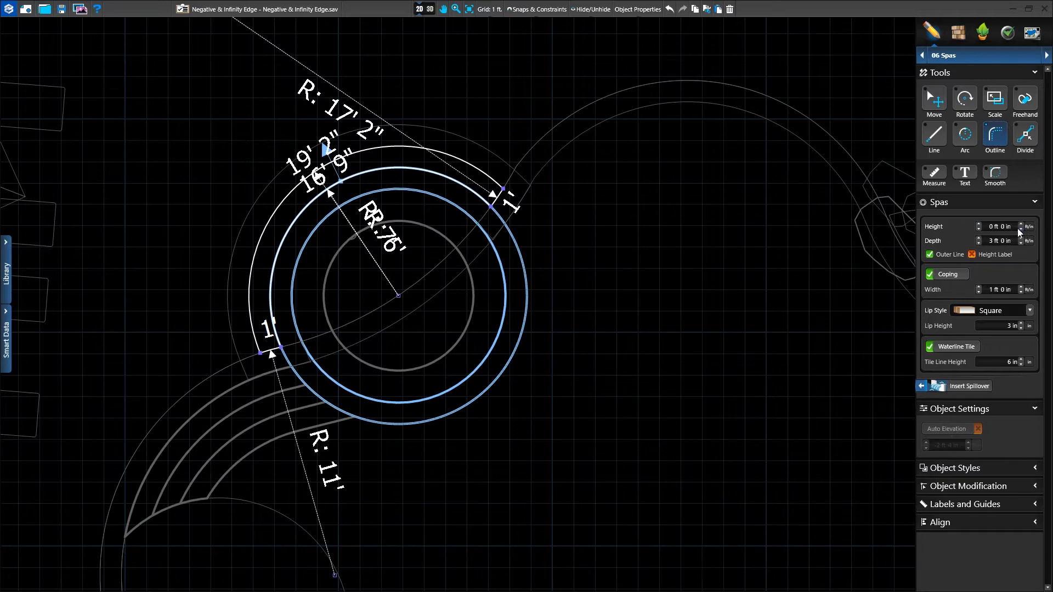
pyautogui.moveTo(427, 9)
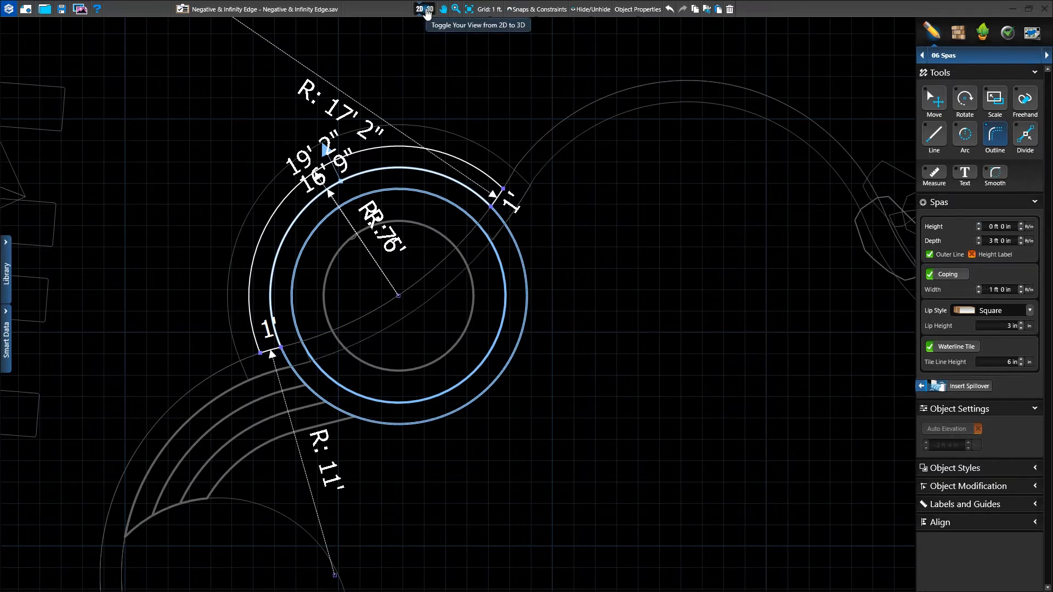
pyautogui.click(428, 8)
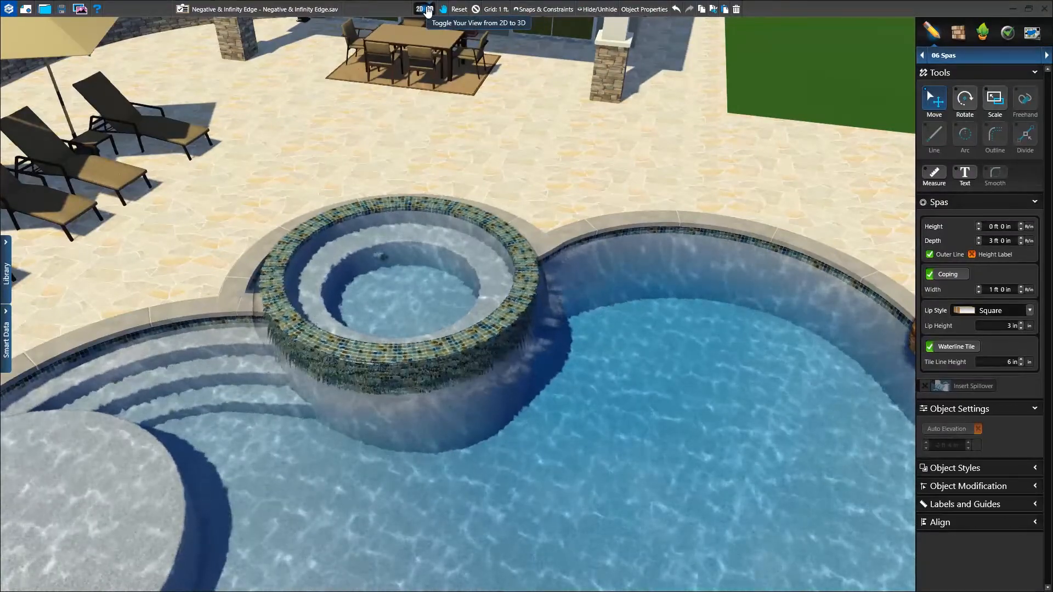
pyautogui.click(418, 9)
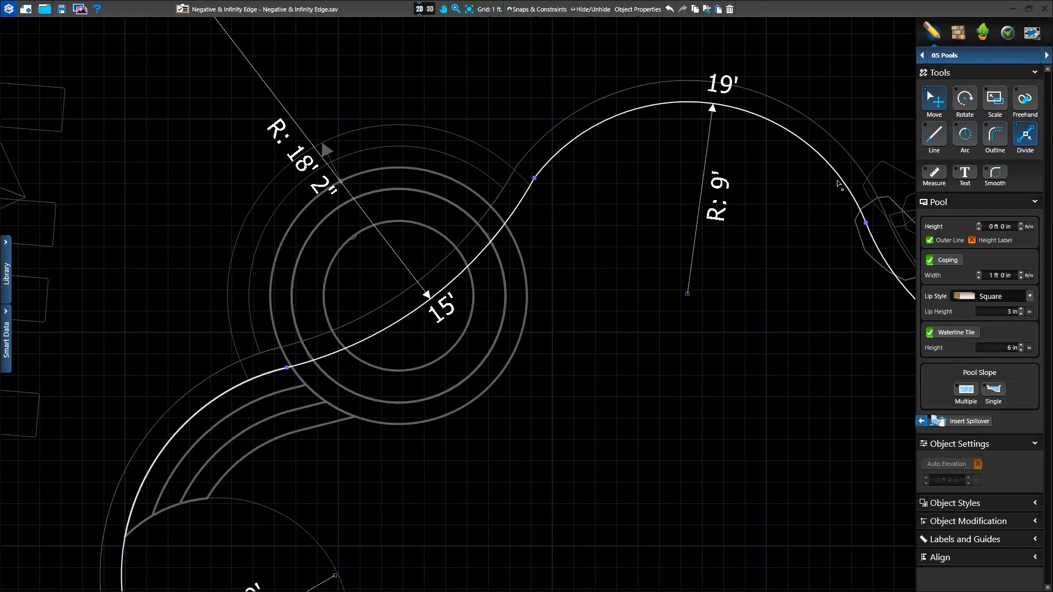
pyautogui.moveTo(502, 191)
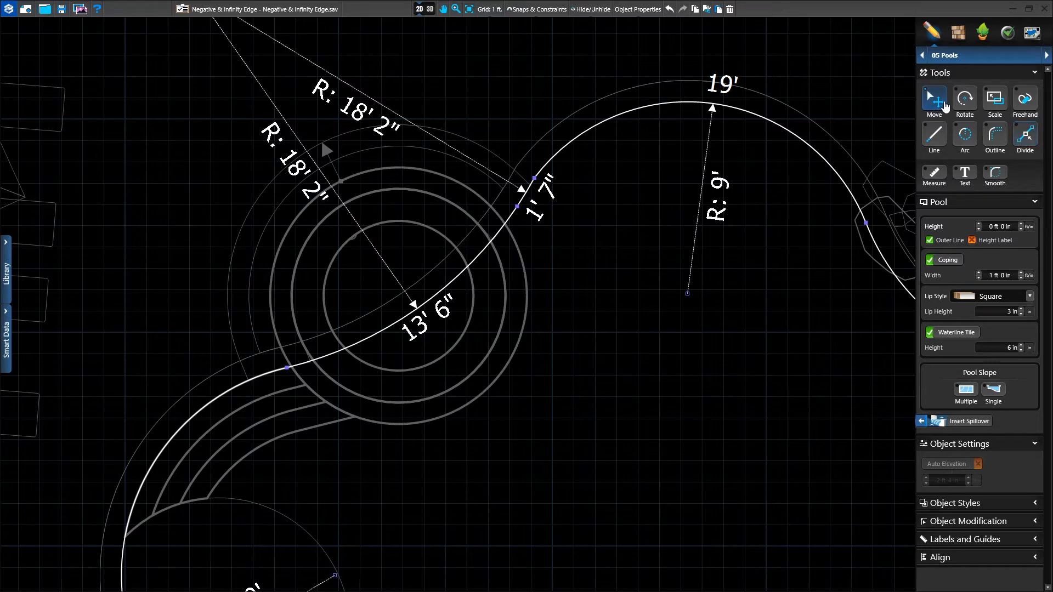
pyautogui.moveTo(506, 188)
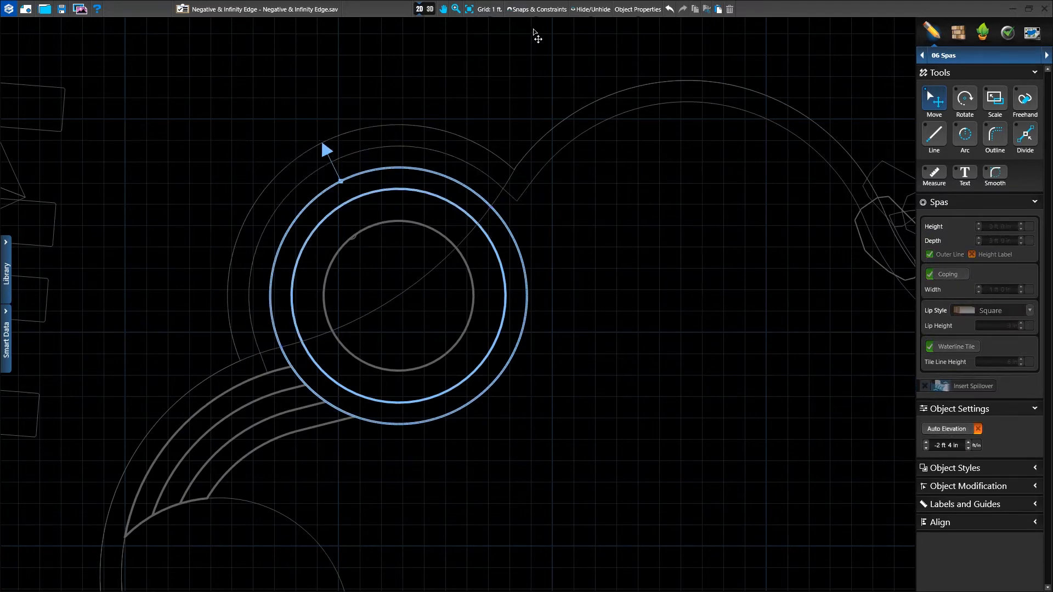
pyautogui.click(430, 8)
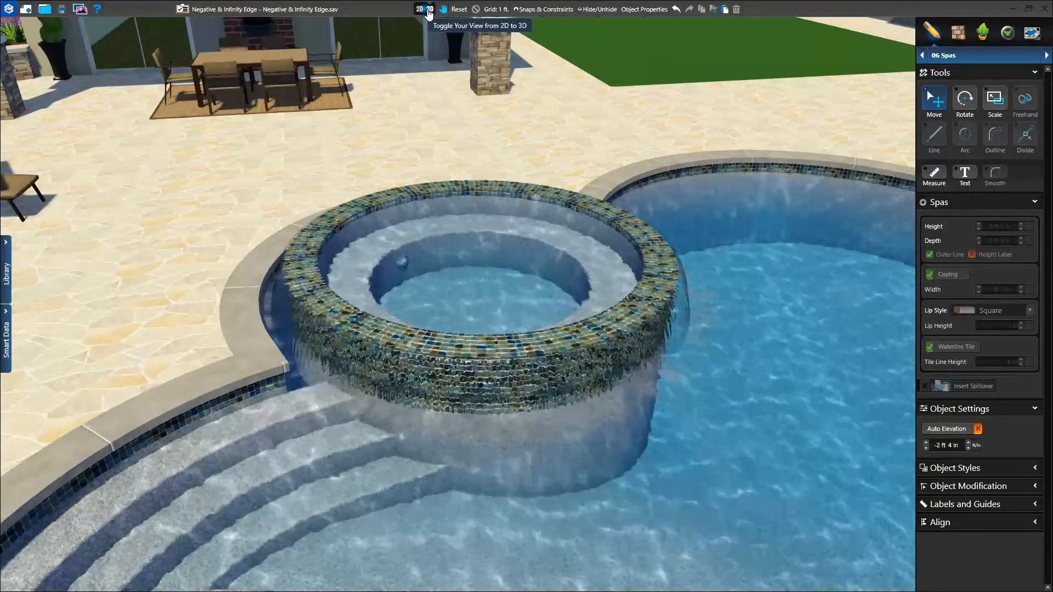
pyautogui.click(417, 9)
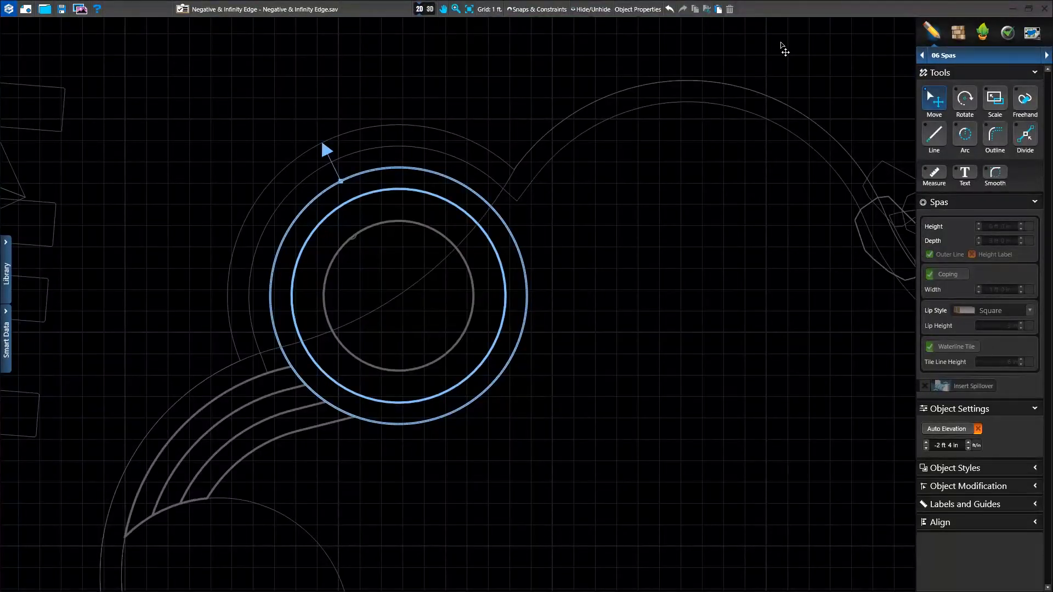